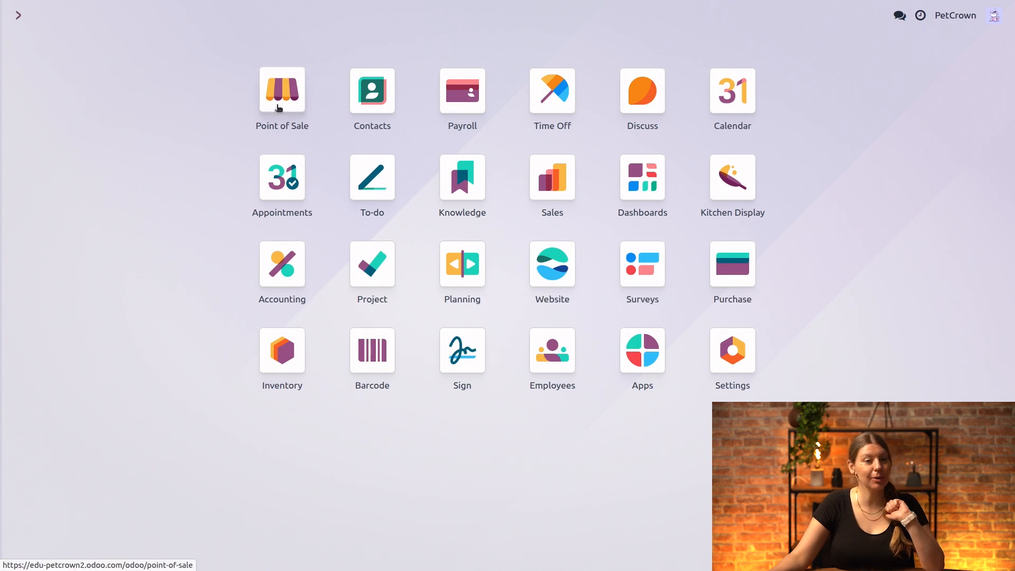
Open the Point of Sale settings and scroll down to the Food Delivery Connector section
click(282, 90)
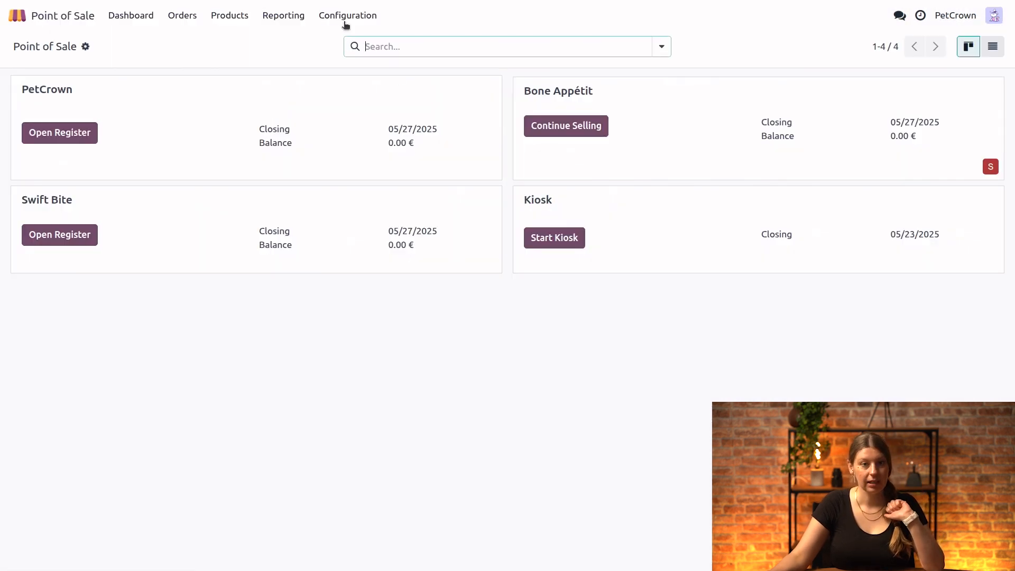
click(347, 15)
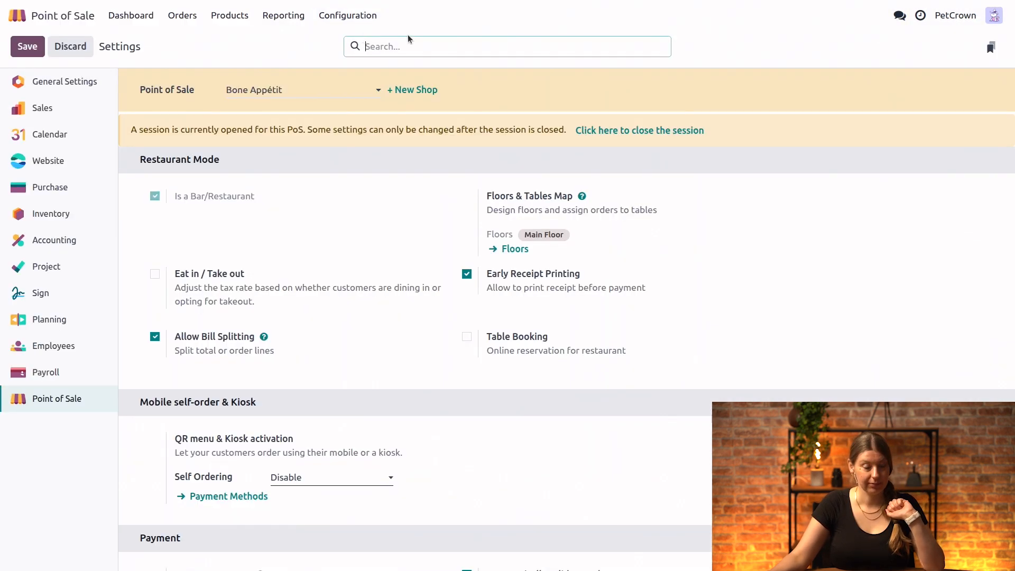
scroll(down, 3)
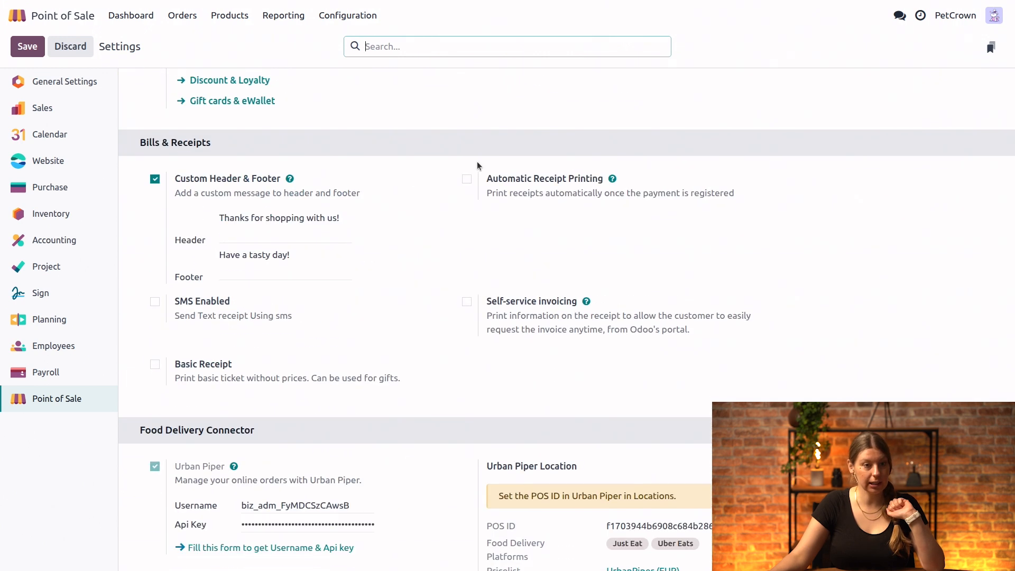
scroll(down, 3)
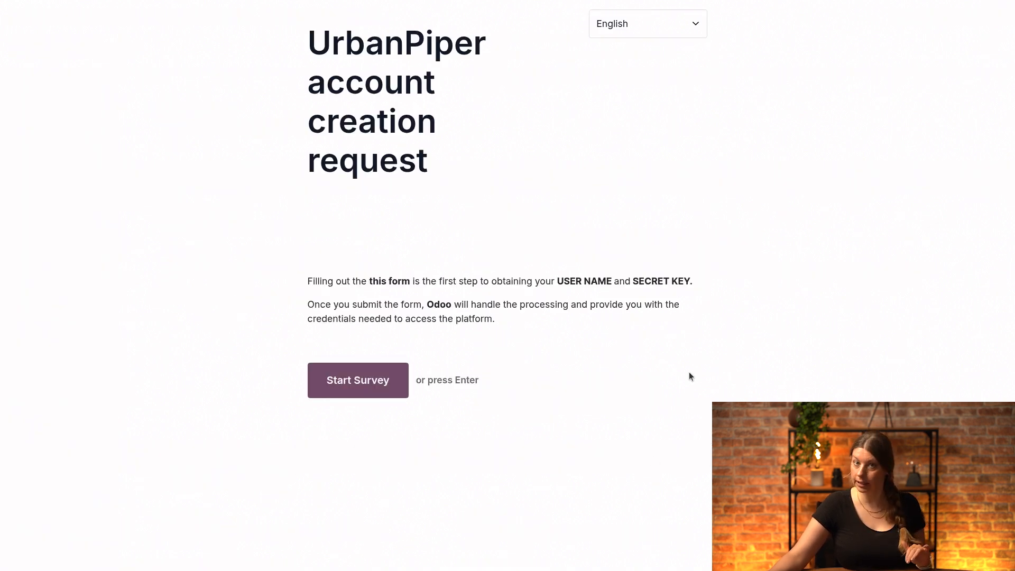
mouse_move(661, 346)
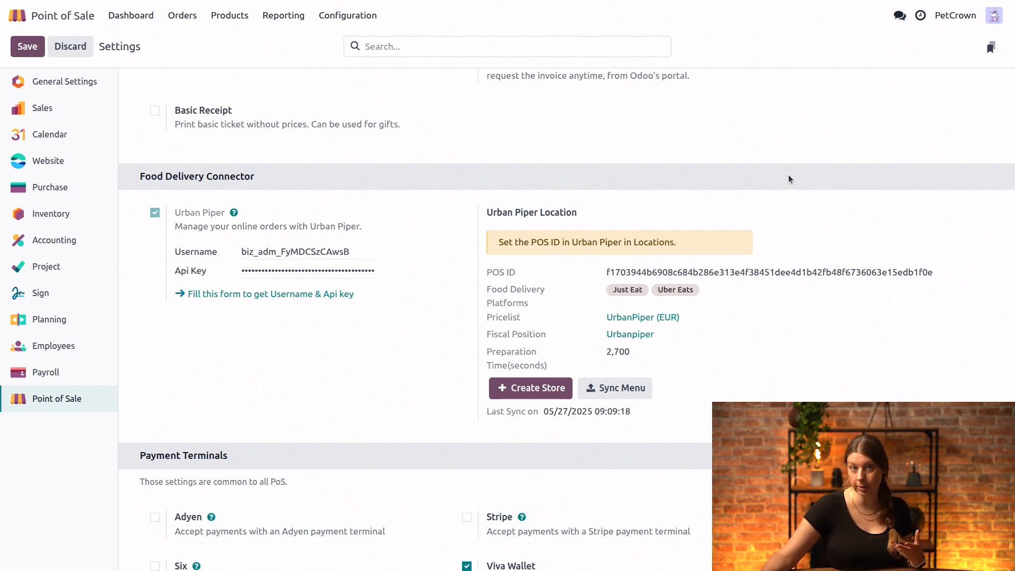
mouse_move(639, 430)
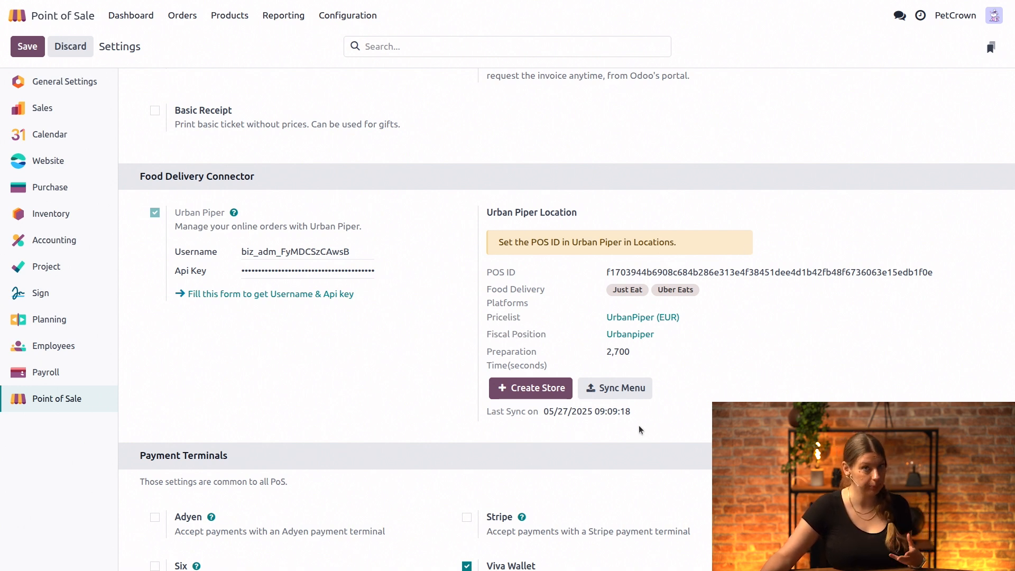
mouse_move(440, 266)
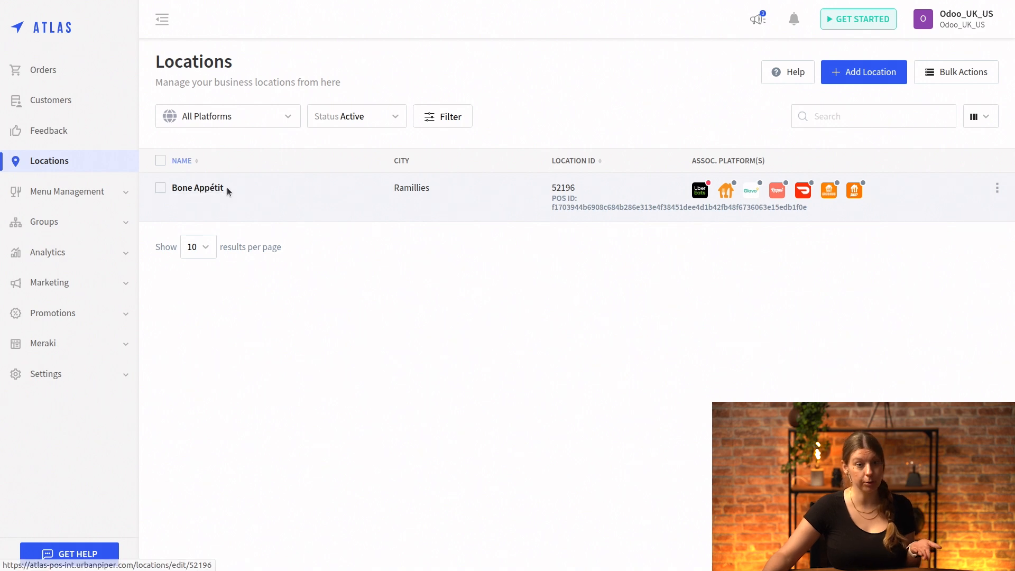
Select the Bone Appétit location's full POS ID in the Atlas Locations list
triple_click(678, 207)
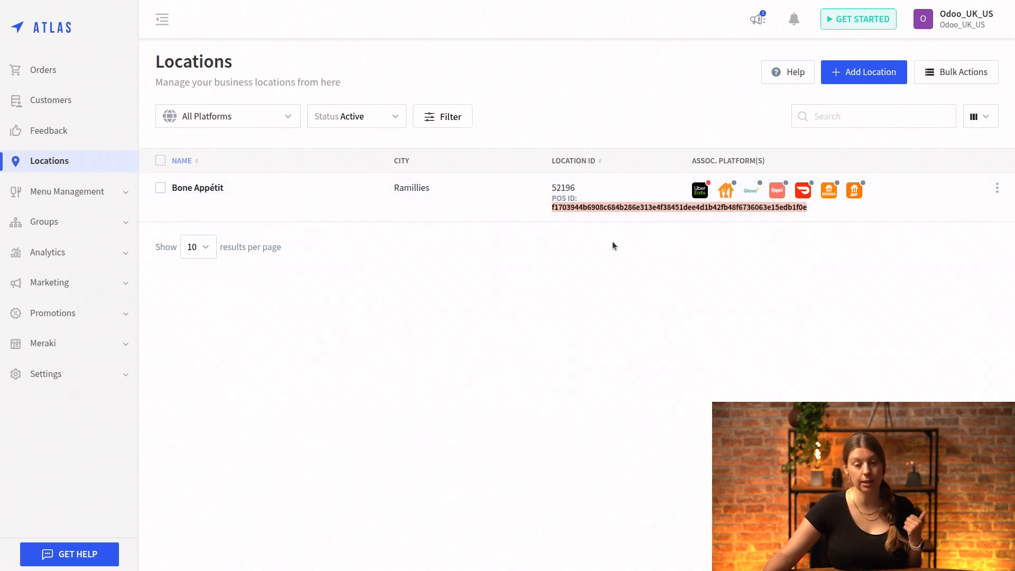
mouse_move(650, 226)
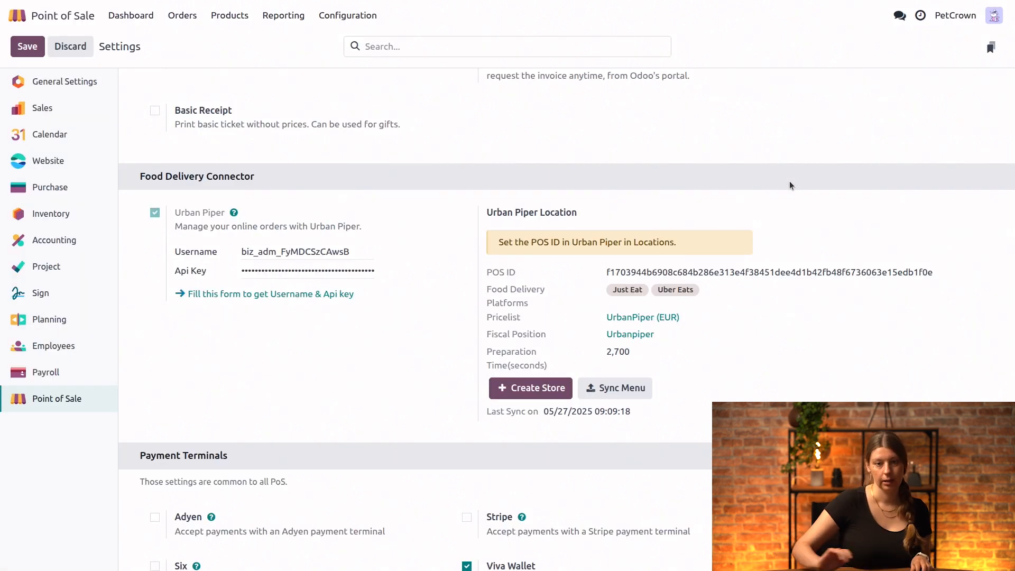
mouse_move(764, 175)
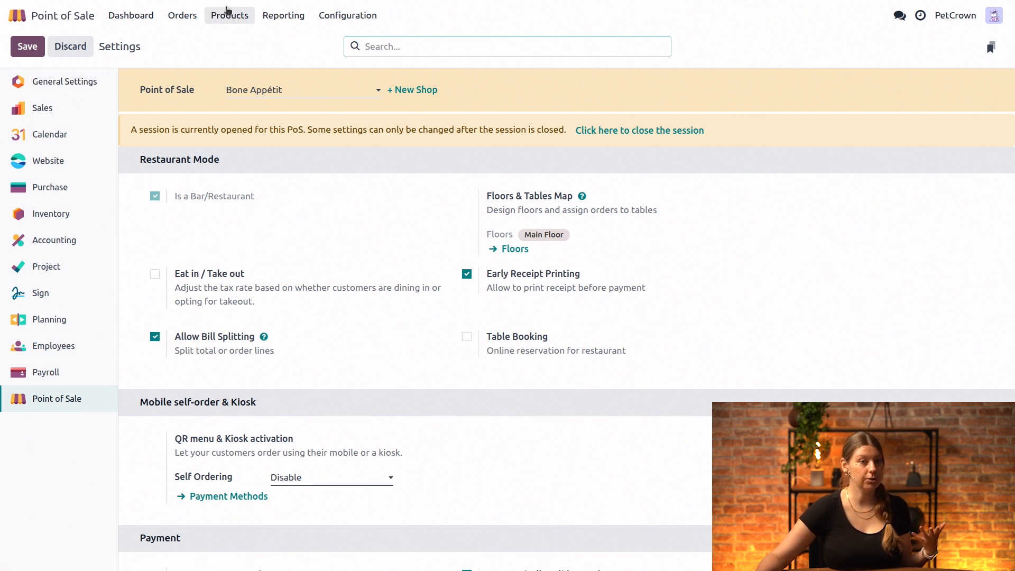
Open the Frosted vanilla pupcake card from the Products catalogue
click(229, 14)
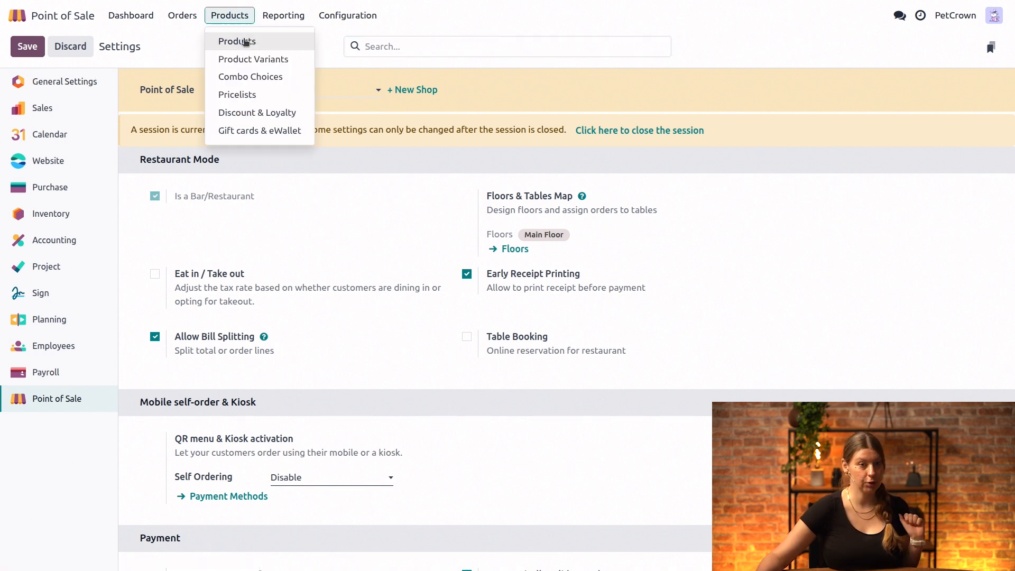
click(237, 41)
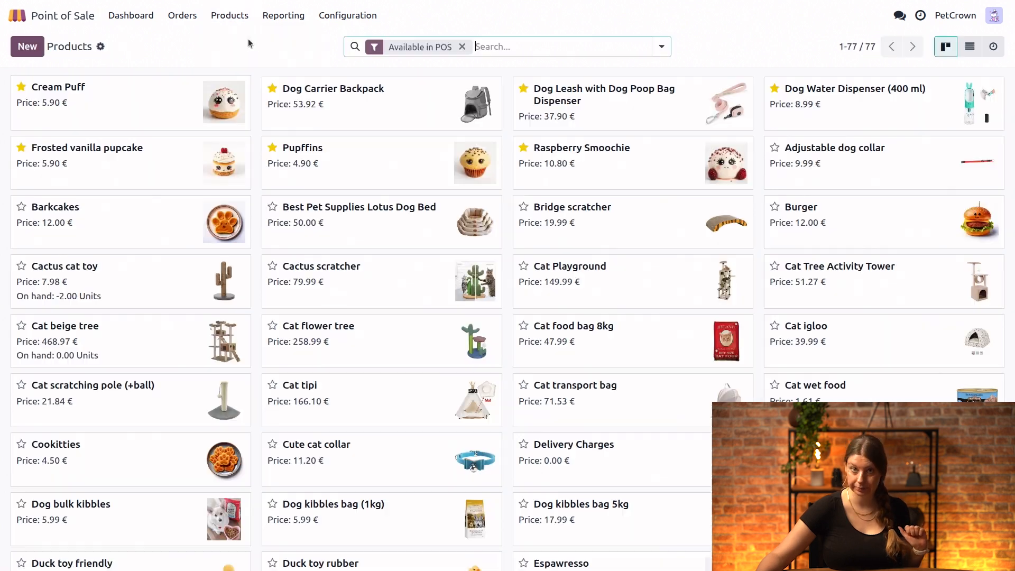
mouse_move(254, 232)
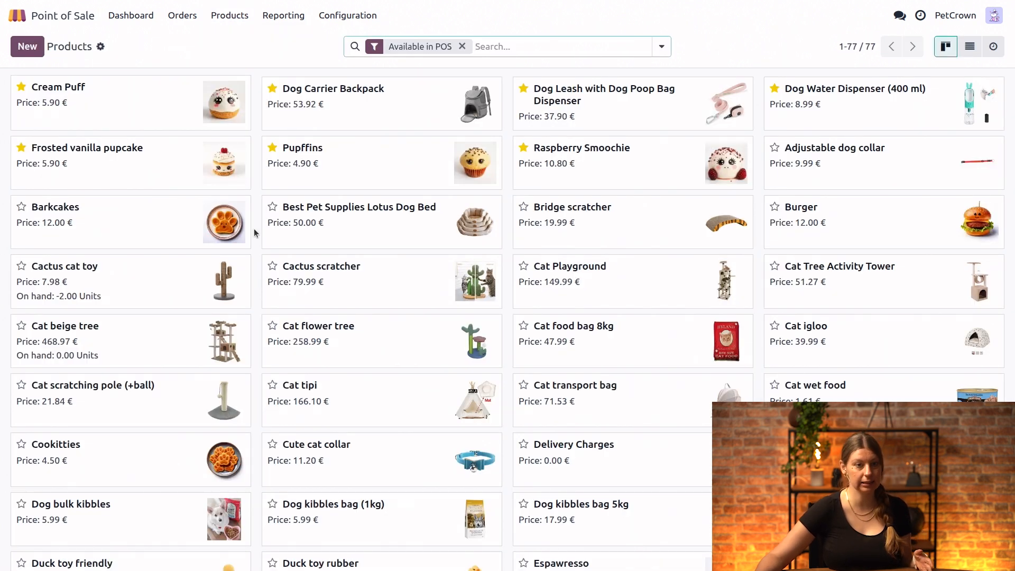
mouse_move(268, 191)
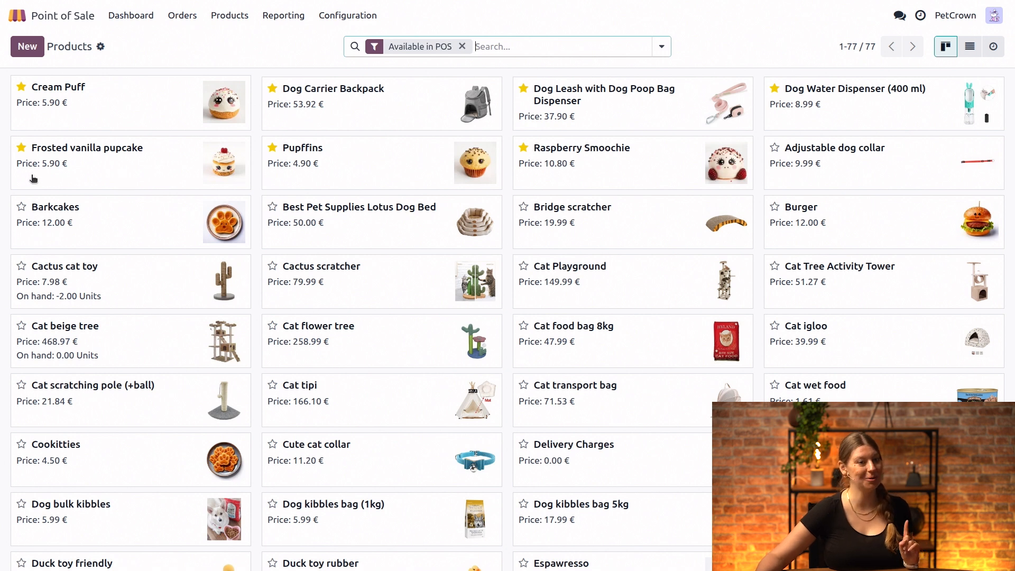
click(86, 147)
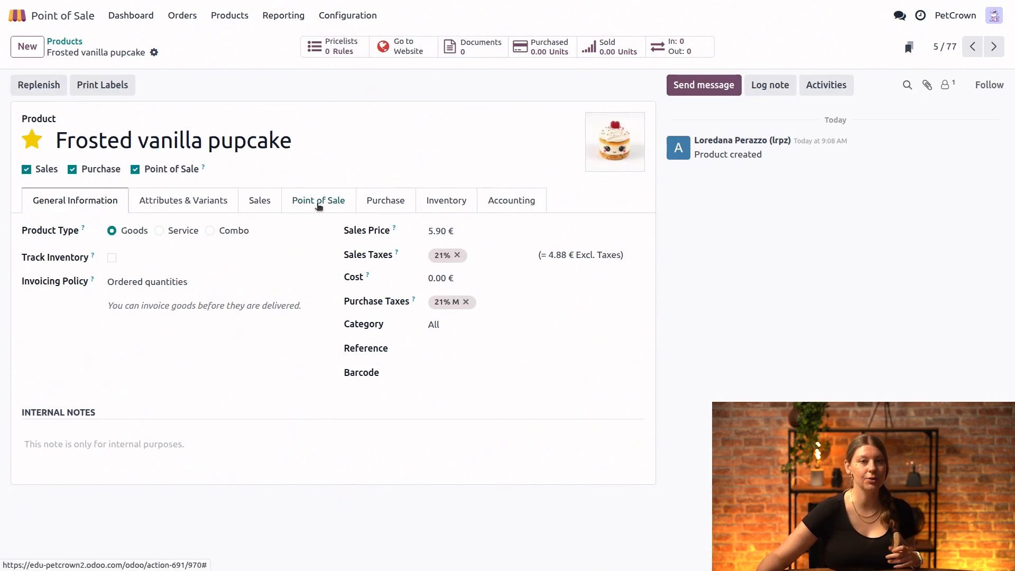
On the Point of Sale tab, set Food Delivery to Bone Appétit and Meal Type to Vegetarian
click(318, 200)
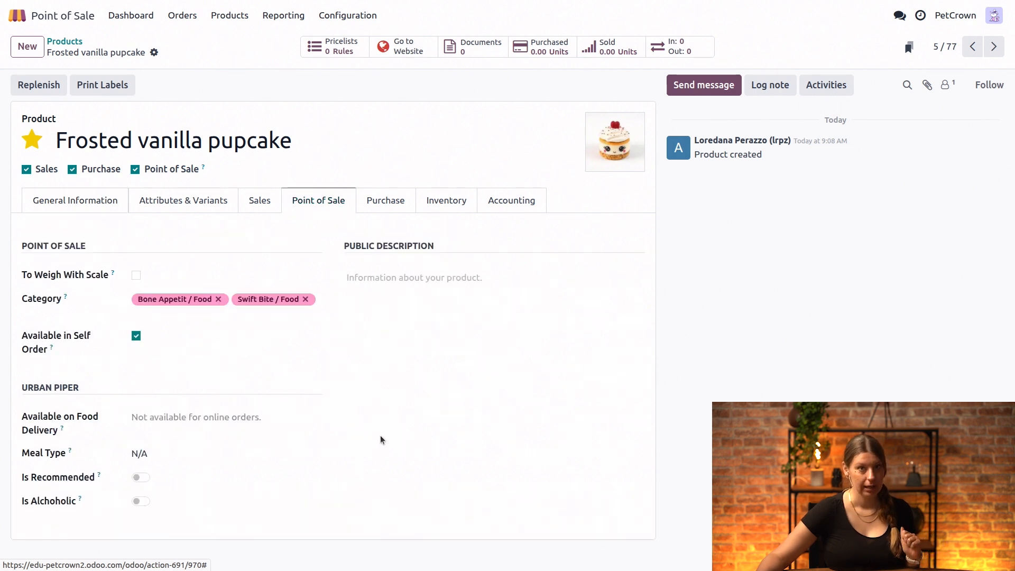
click(225, 452)
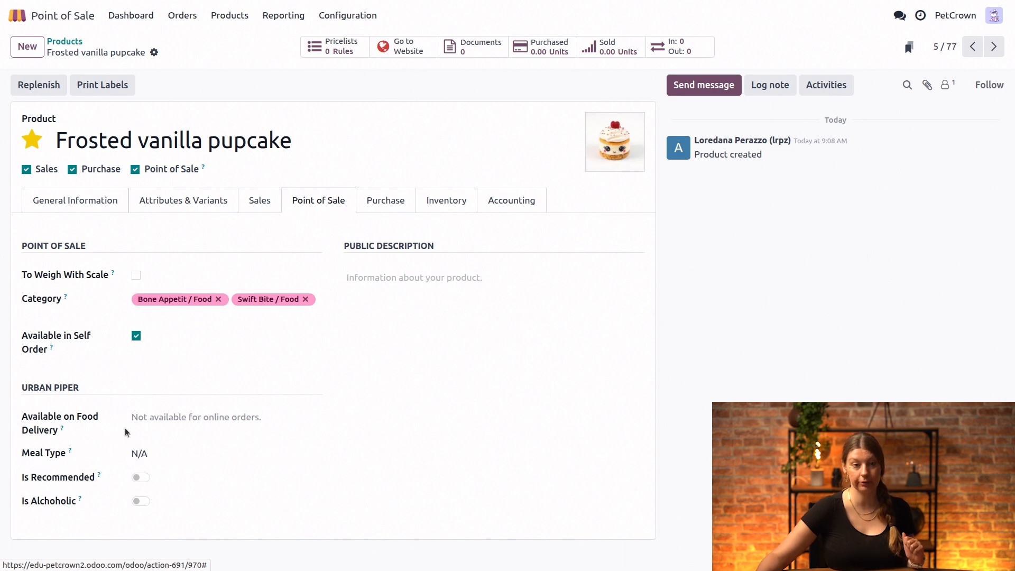
click(223, 417)
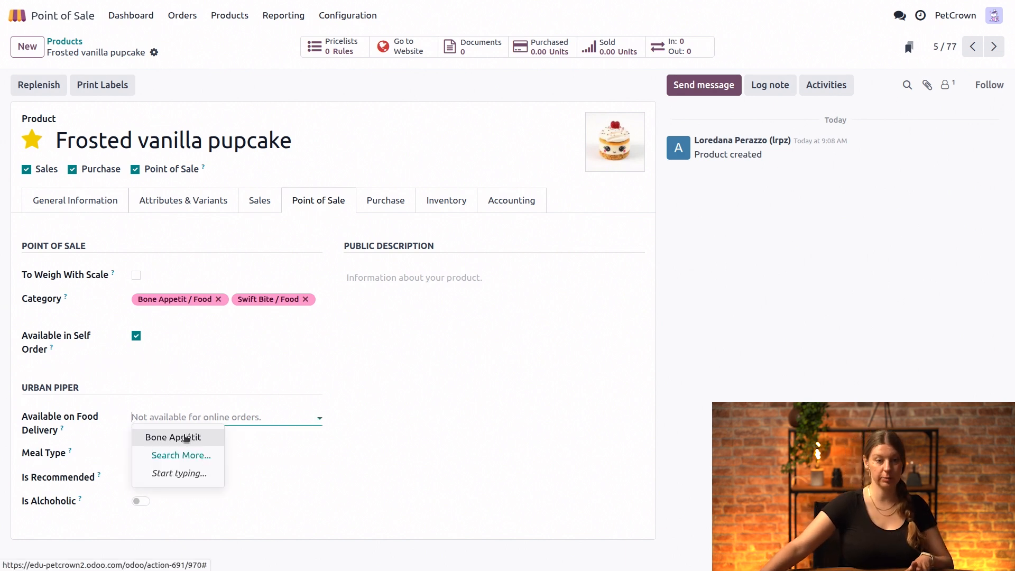
click(173, 437)
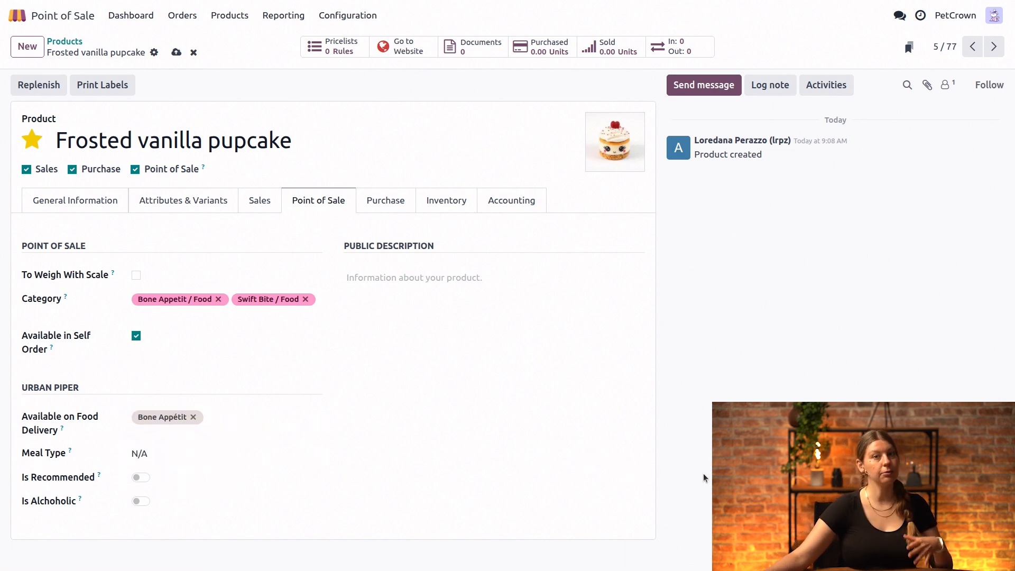
mouse_move(131, 404)
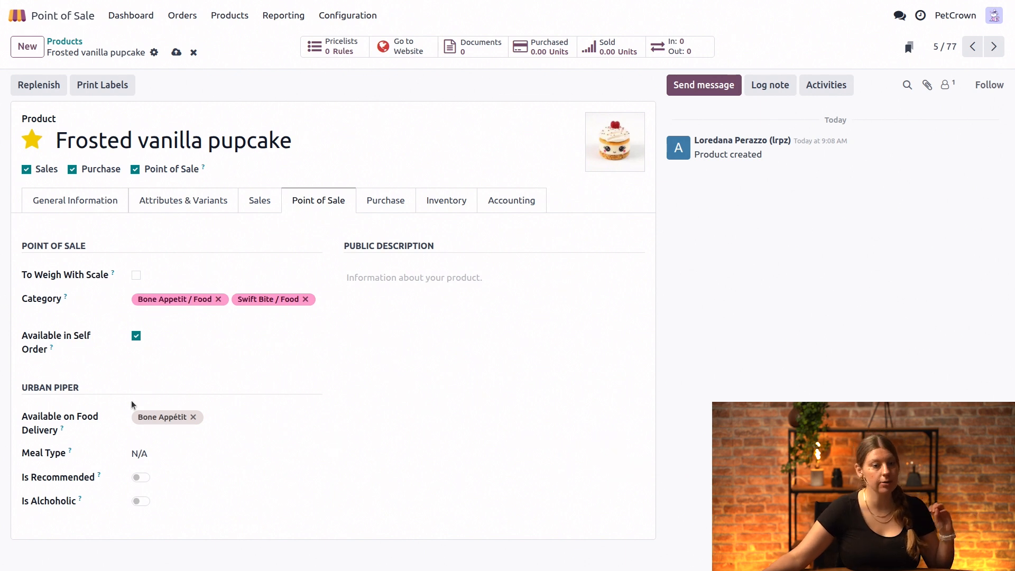
click(226, 453)
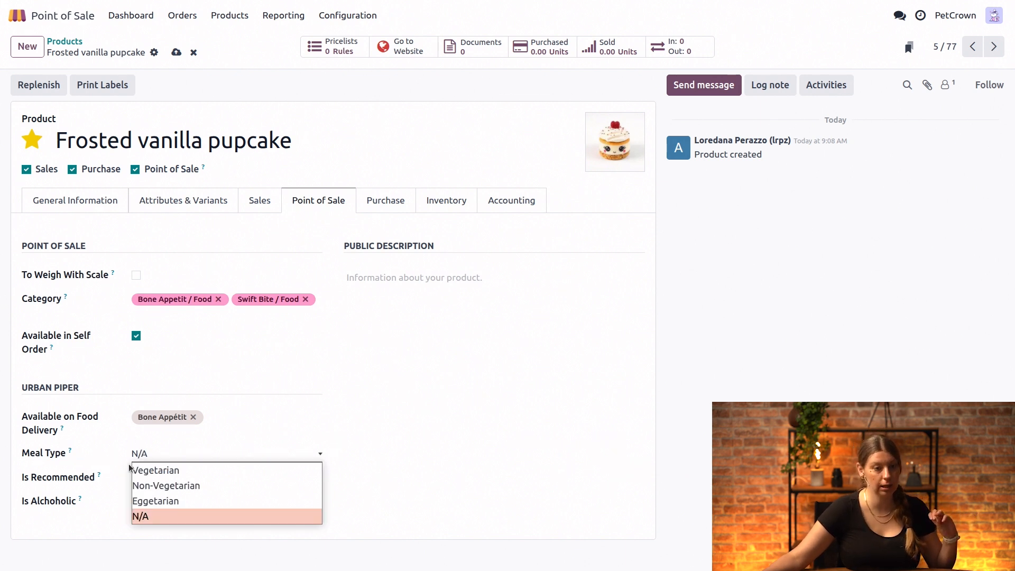
click(155, 470)
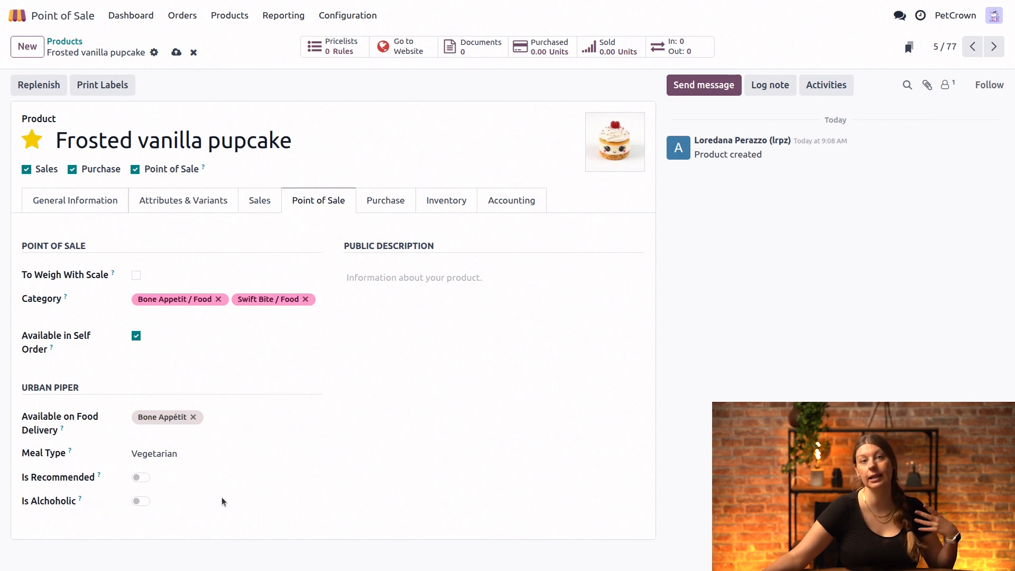
mouse_move(145, 42)
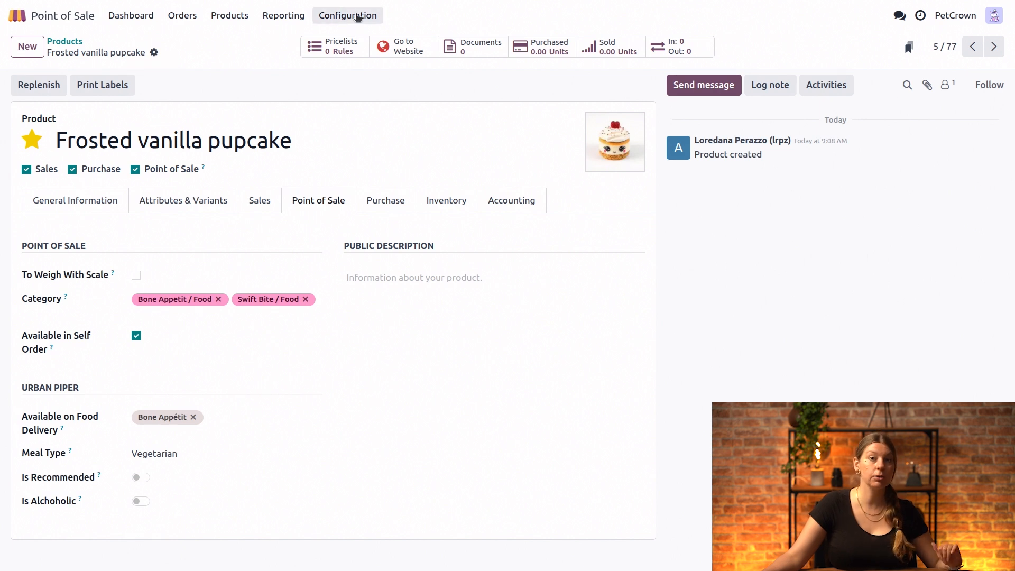
Review the Store Timings list showing Bone Appétit open 08:00–17:00 daily
click(347, 15)
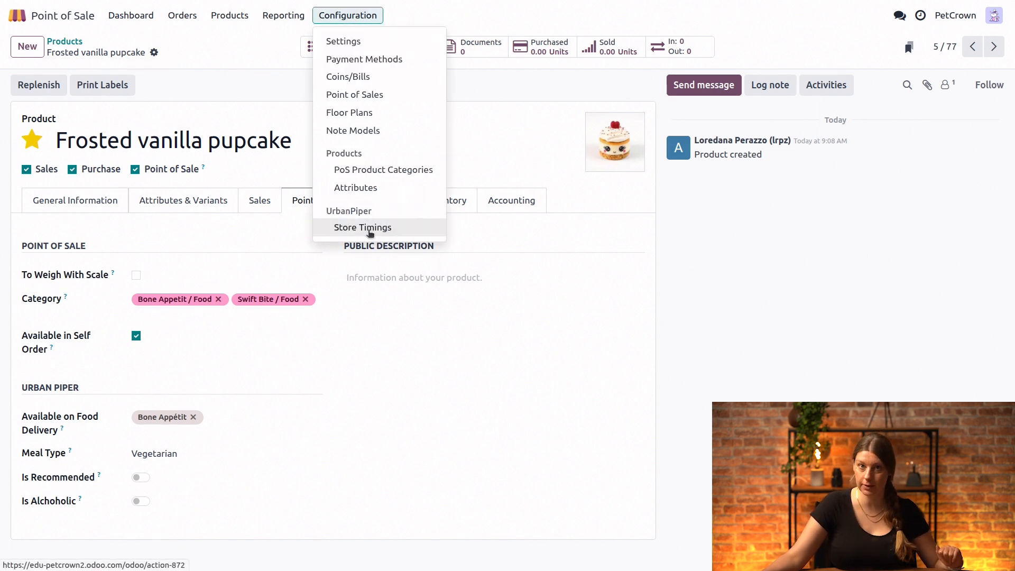
click(362, 227)
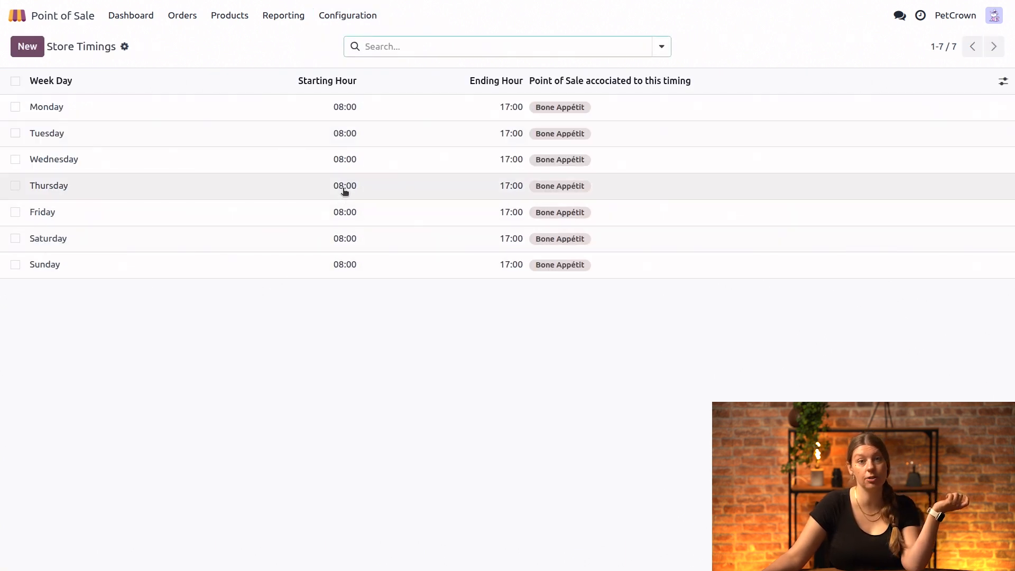
mouse_move(349, 106)
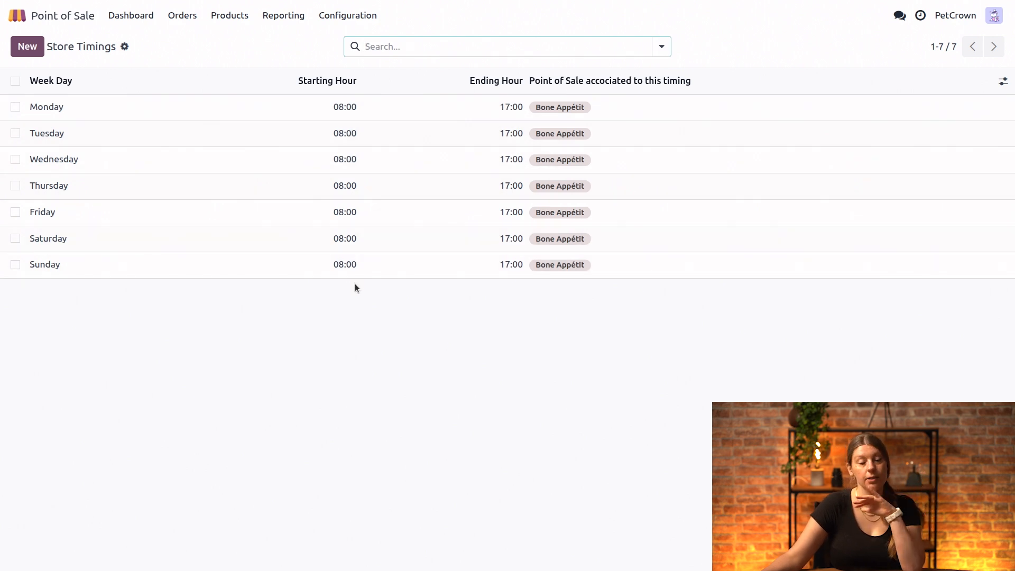
mouse_move(395, 348)
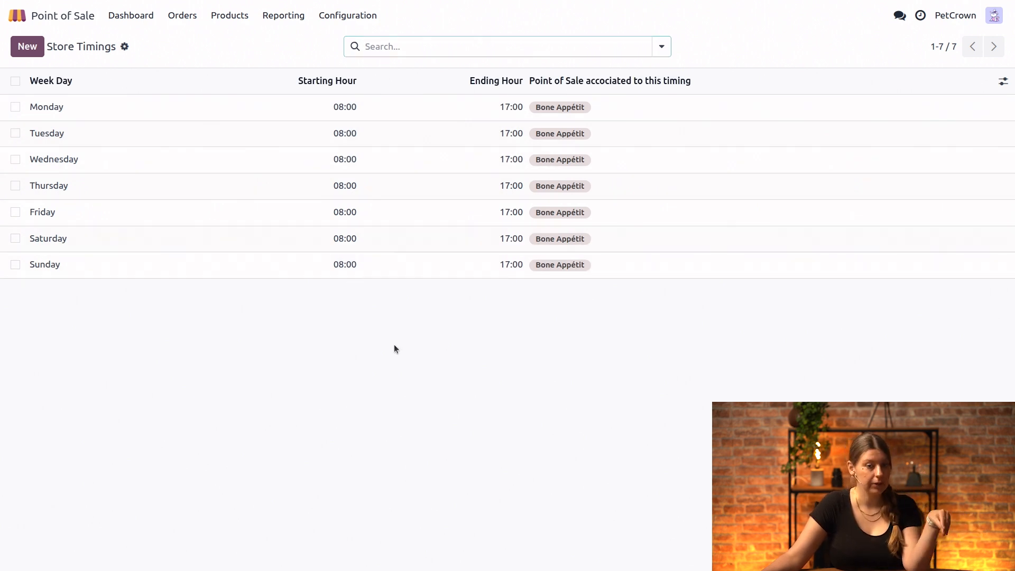
mouse_move(301, 409)
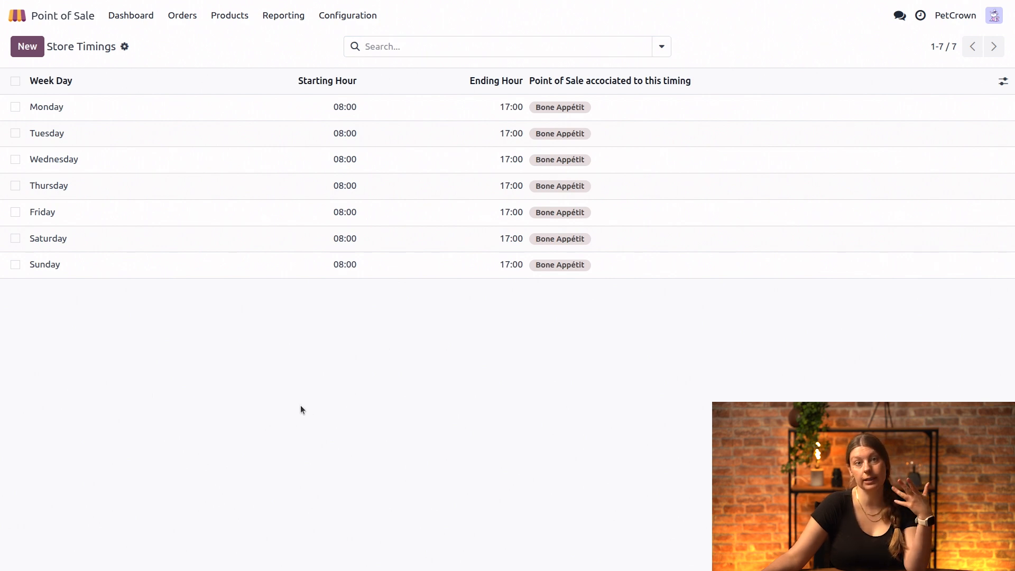
mouse_move(289, 402)
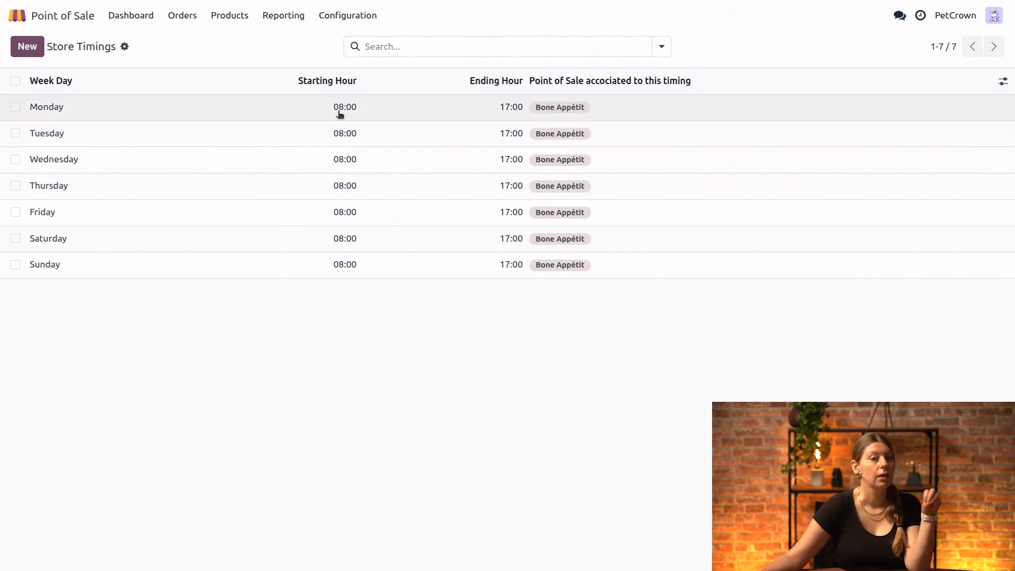
click(347, 15)
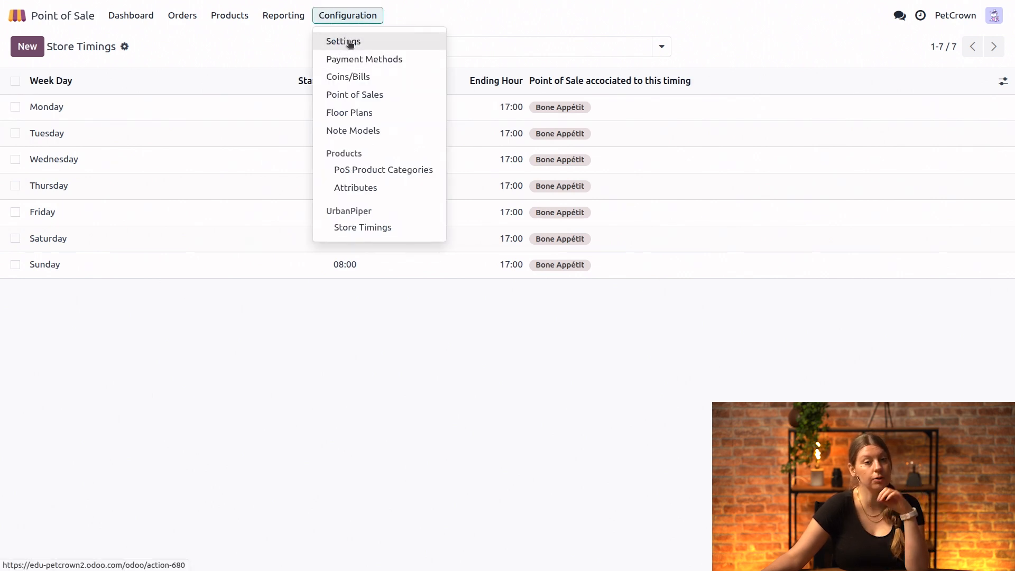
Search settings for 'foo', run Sync Menu to Urban Piper, then return to the Dashboard
click(343, 42)
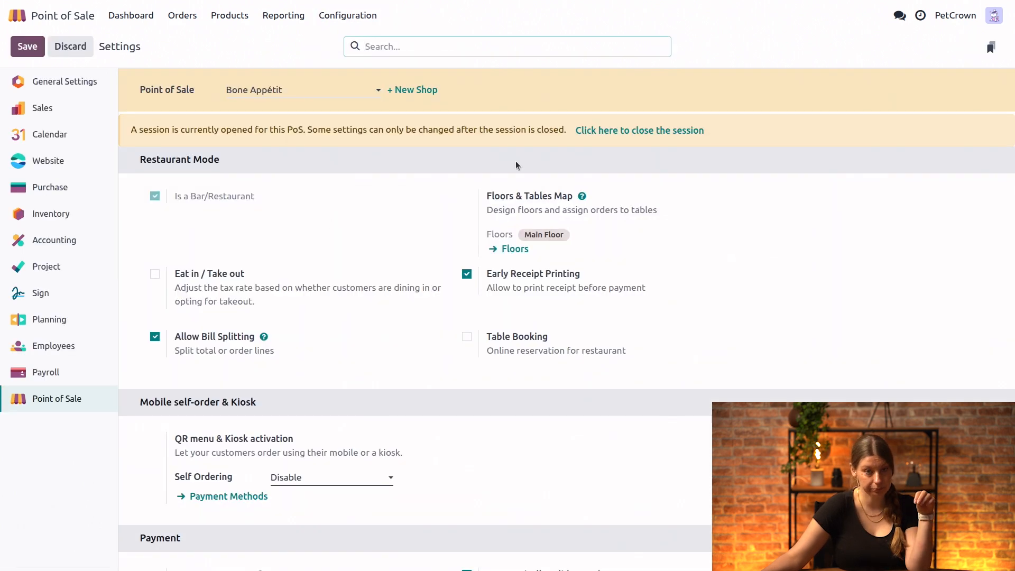
text(food)
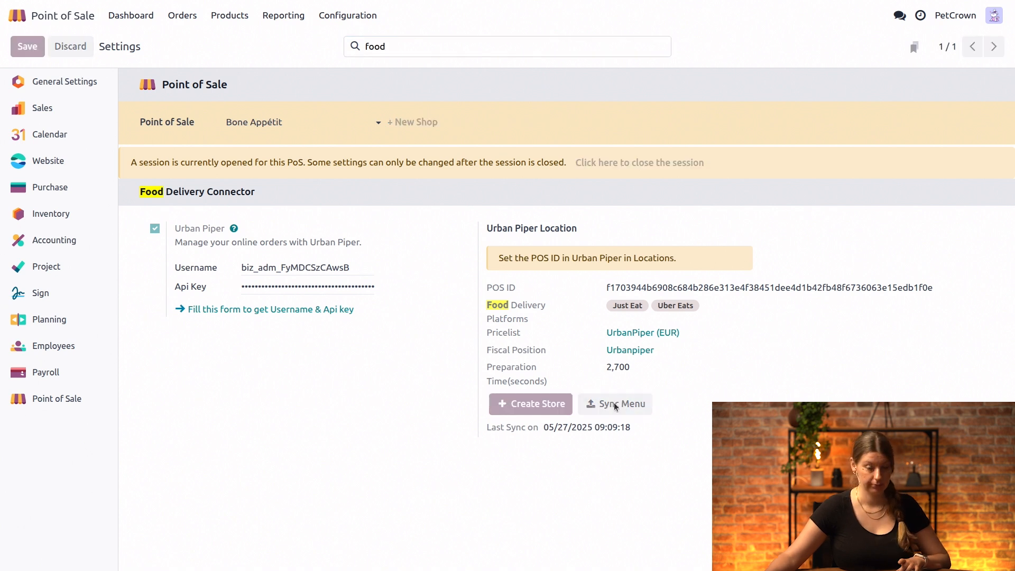
click(614, 404)
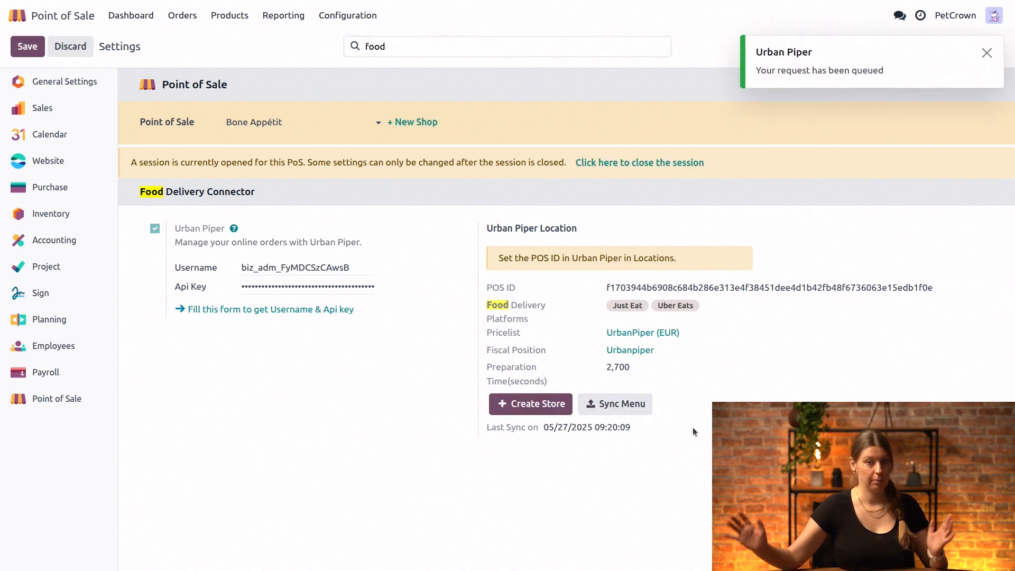
click(986, 53)
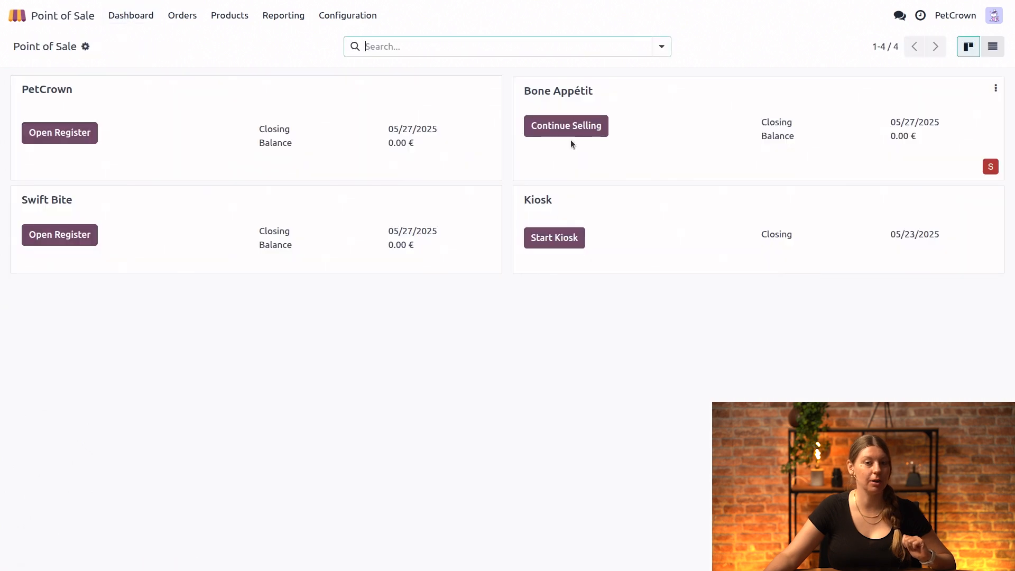
Continue selling in Bone Appétit and open incoming delivery orders from the notification bell
click(565, 126)
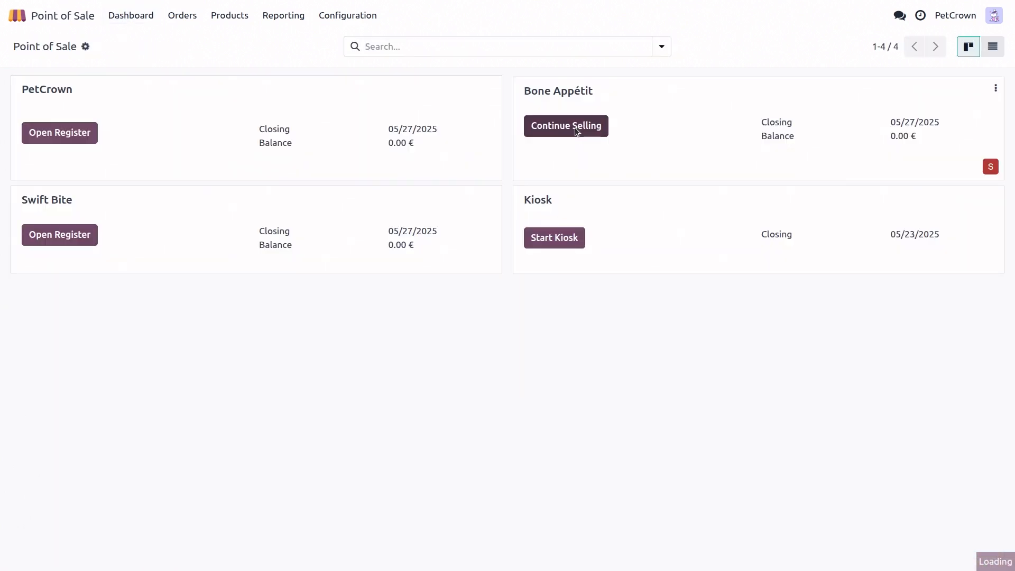
click(566, 126)
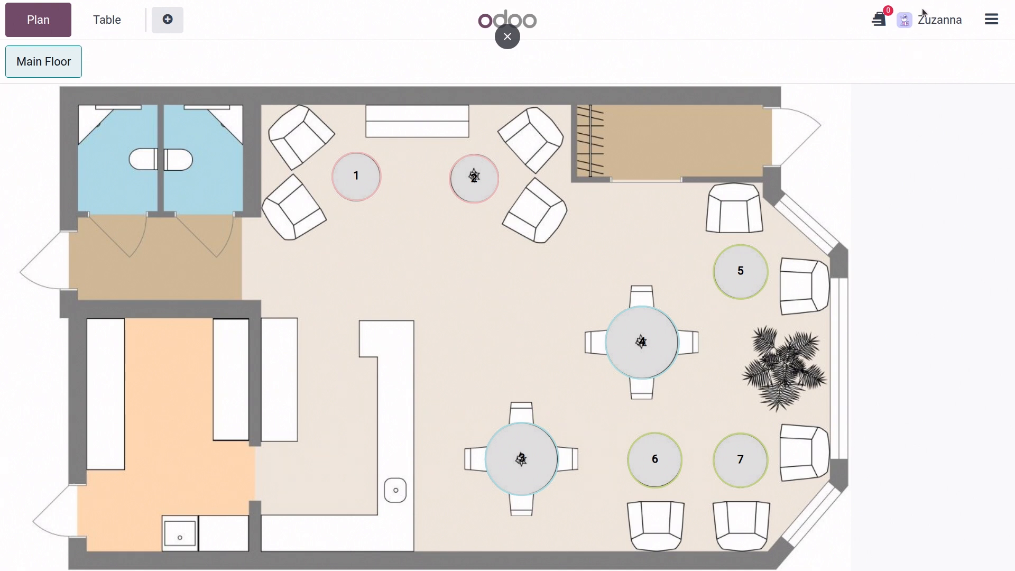
click(878, 18)
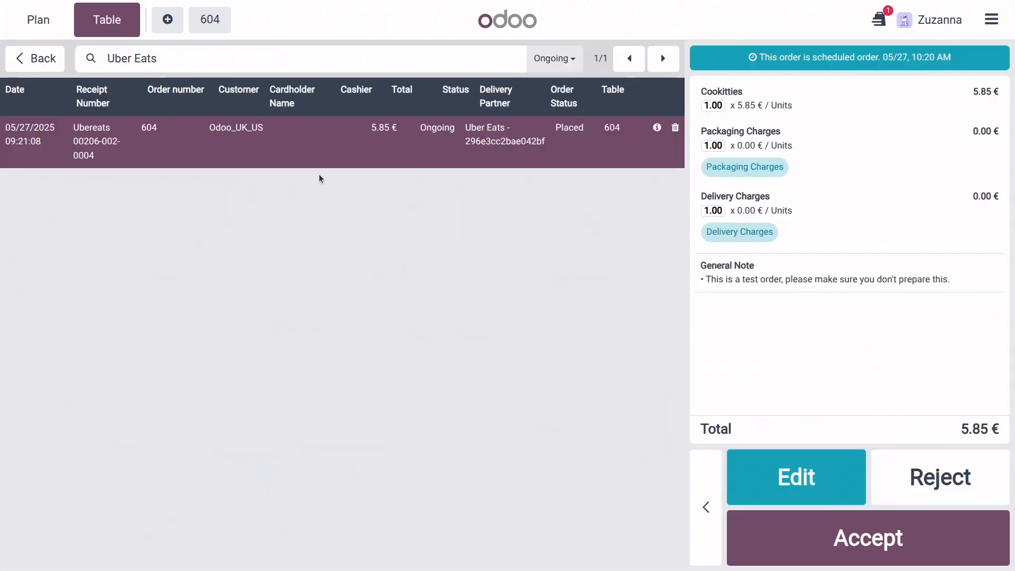
mouse_move(649, 187)
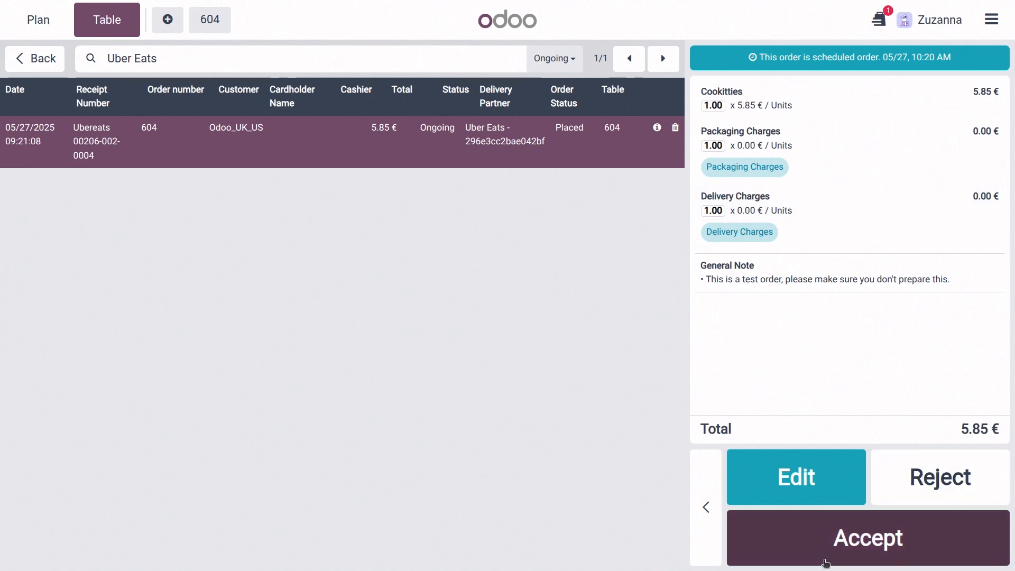
mouse_move(871, 530)
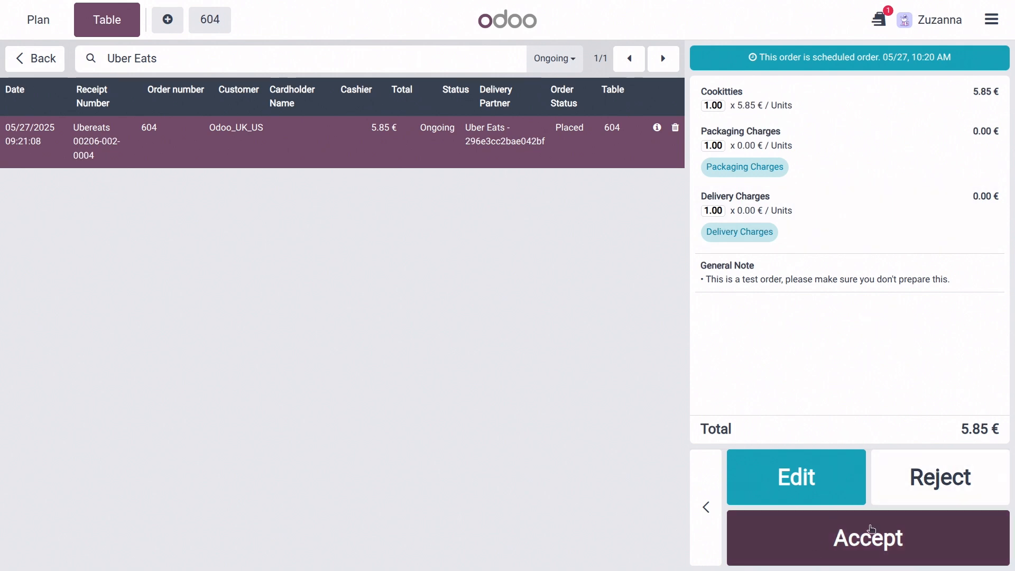
Accept the Uber Eats Cookitties order
click(866, 537)
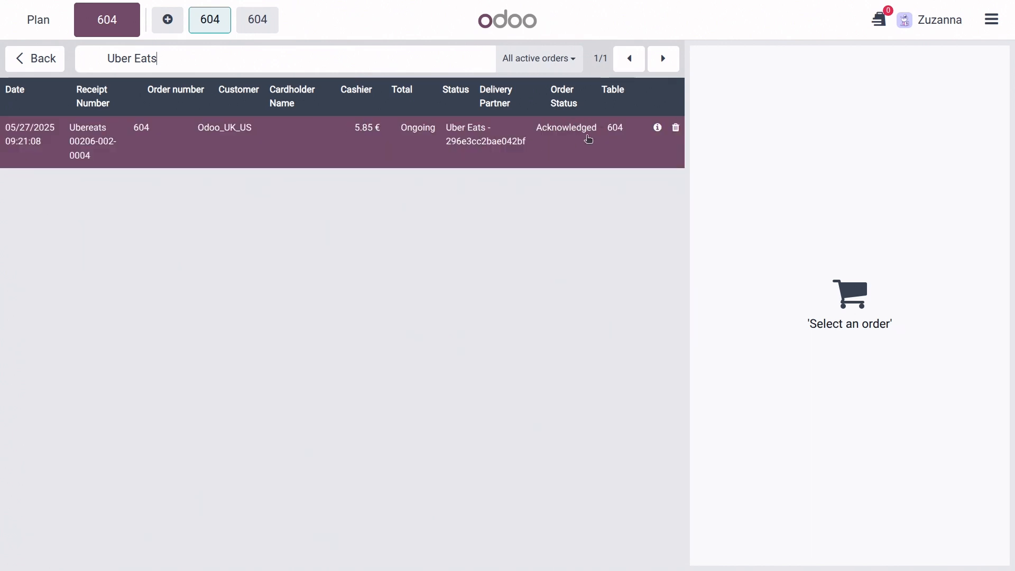
View order 604's lines in the register
click(257, 19)
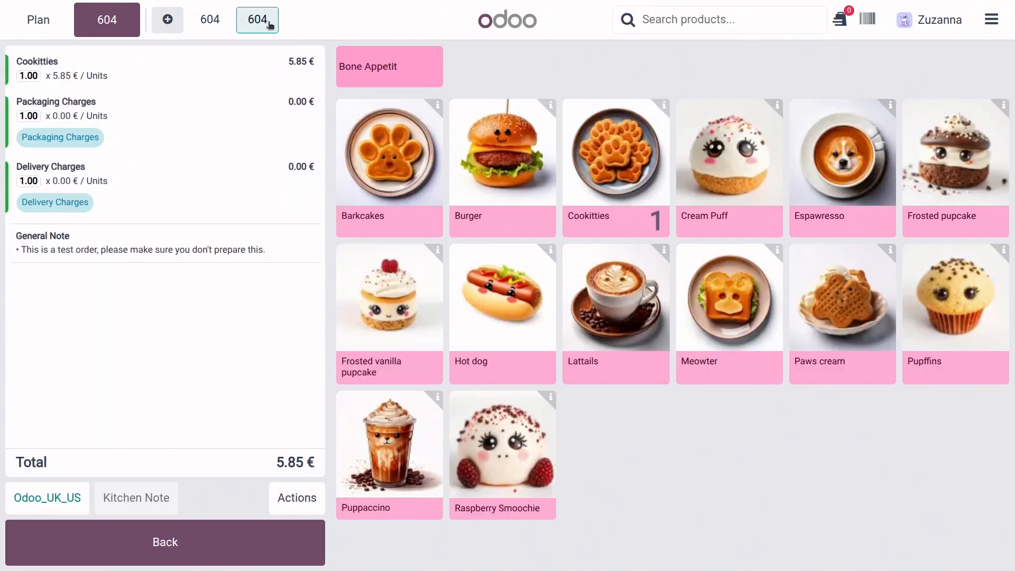
mouse_move(509, 78)
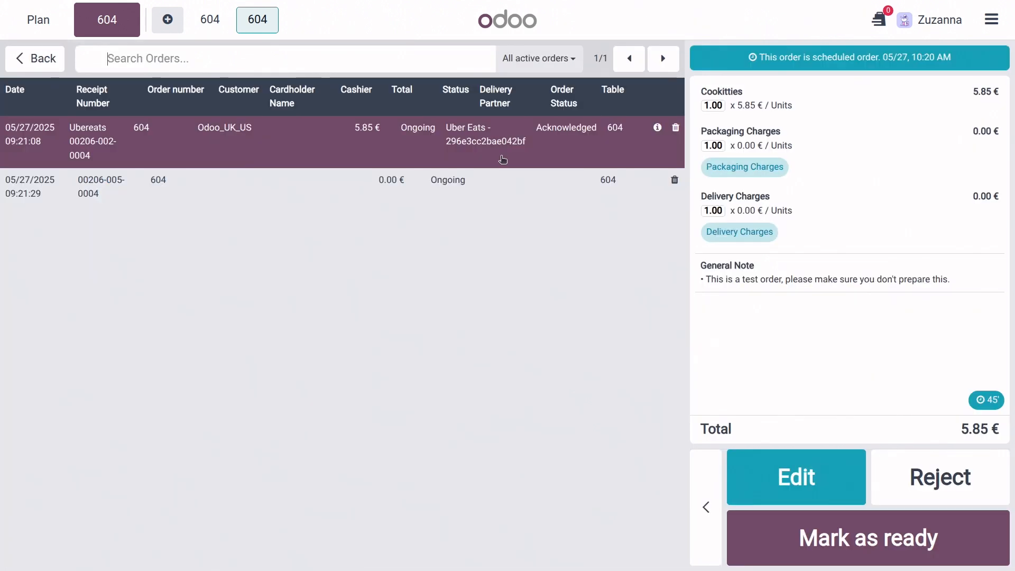
mouse_move(525, 142)
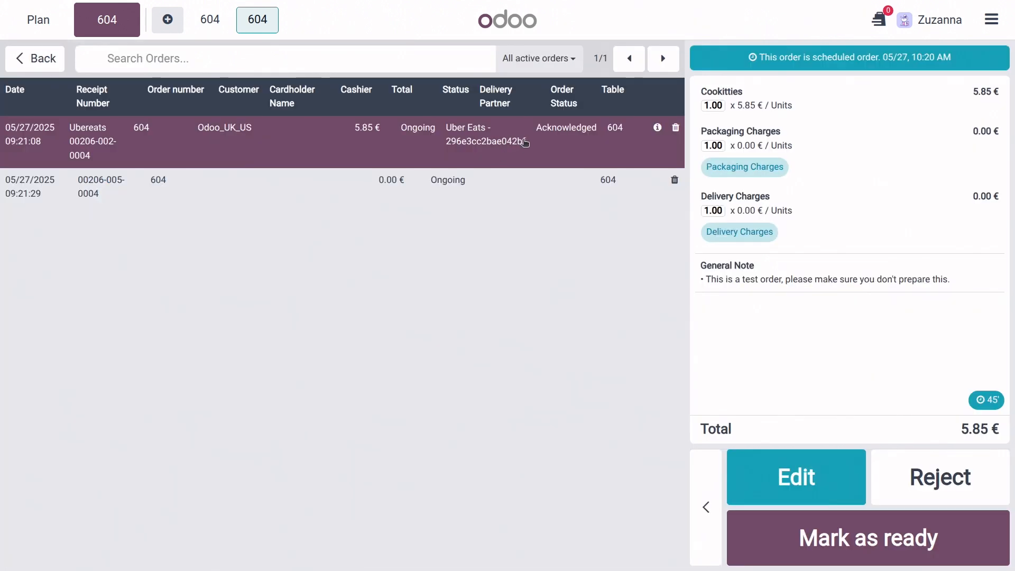